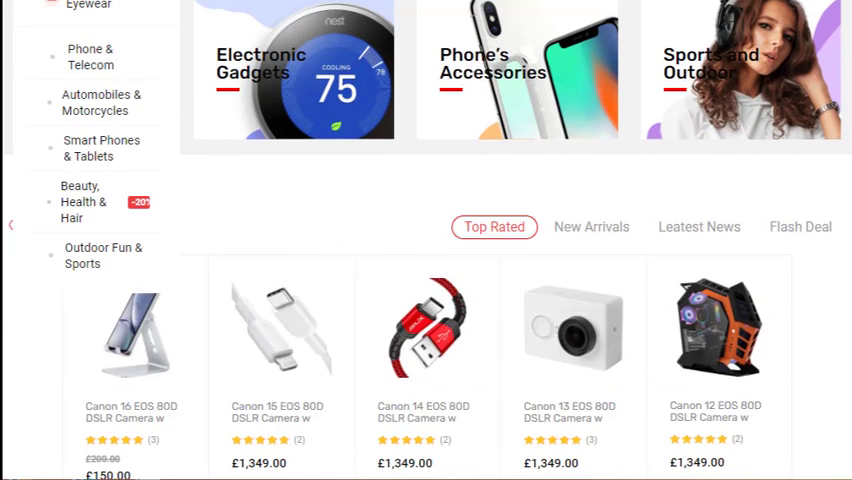
Step: Scroll through the electronics and grocery ShopEngine demo storefront layouts
{"action": "scroll", "scroll_direction": "down", "scroll_amount": 3}
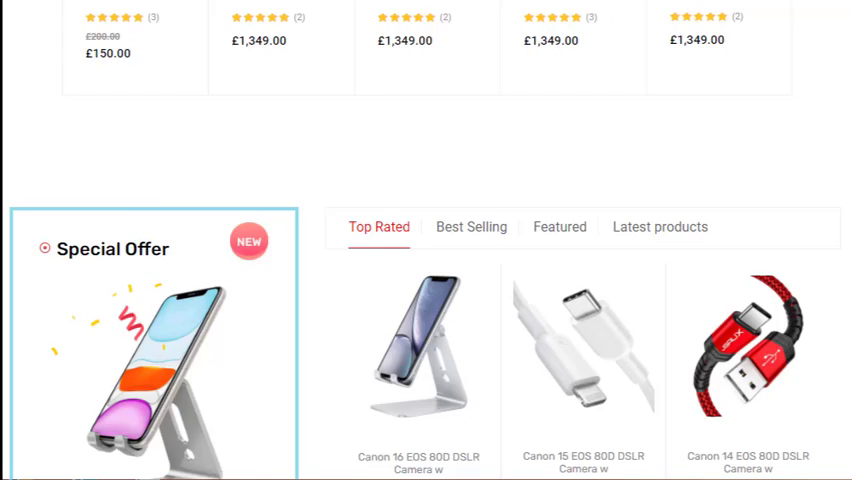
{"action": "scroll", "scroll_direction": "down", "scroll_amount": 3}
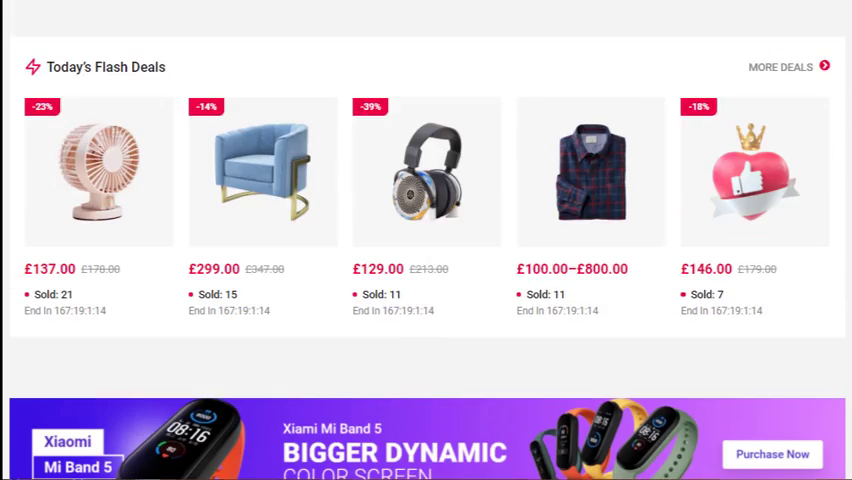
{"action": "scroll", "scroll_direction": "down", "scroll_amount": 3}
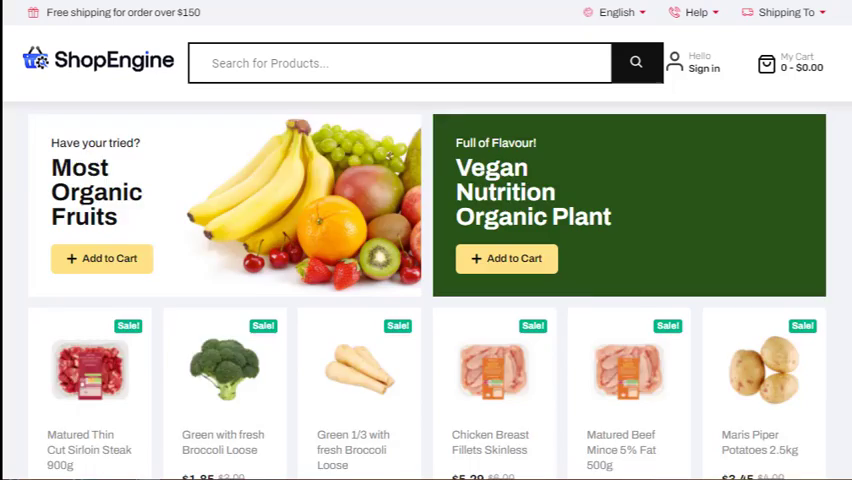
{"action": "scroll", "scroll_direction": "down", "scroll_amount": 3}
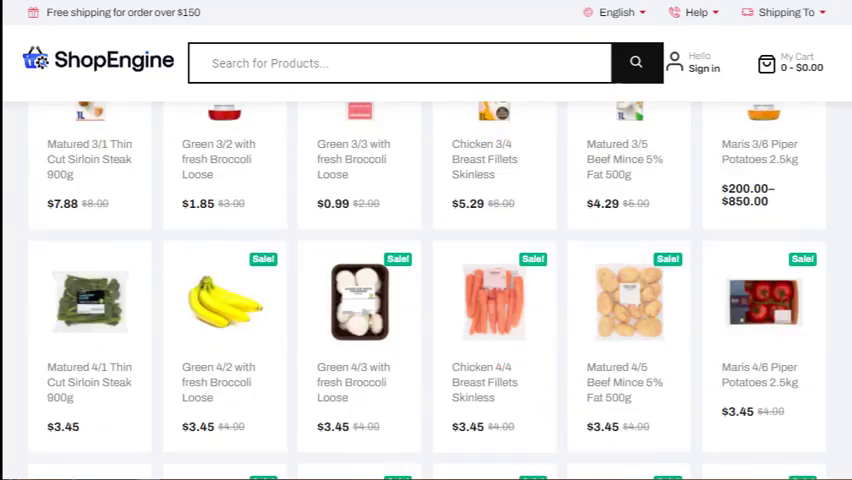
{"action": "scroll", "scroll_direction": "down", "scroll_amount": 3}
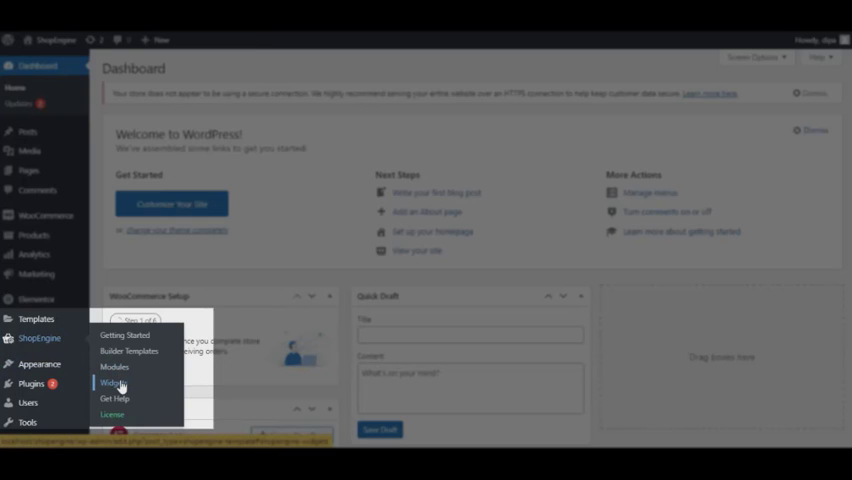
Step: Enable all ShopEngine widgets, including Archive Description and Archive Products, and save the settings
{"action": "left_click", "coordinate": [112, 382]}
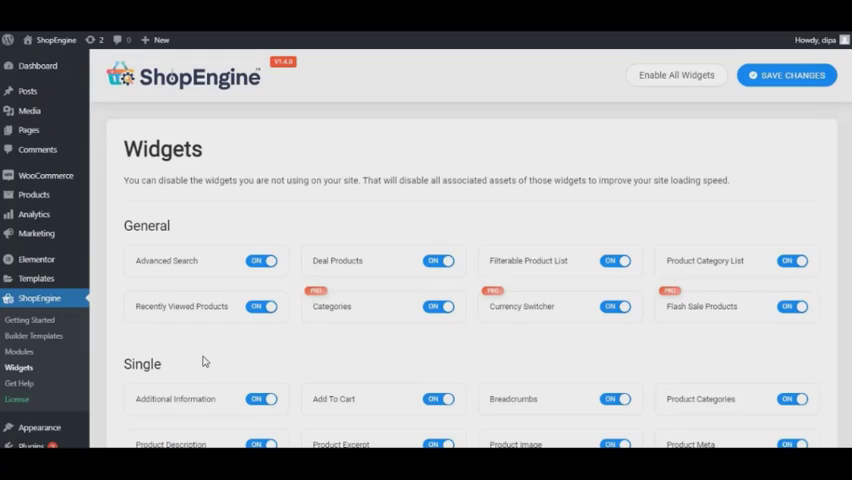
{"action": "scroll", "scroll_direction": "down", "scroll_amount": 3}
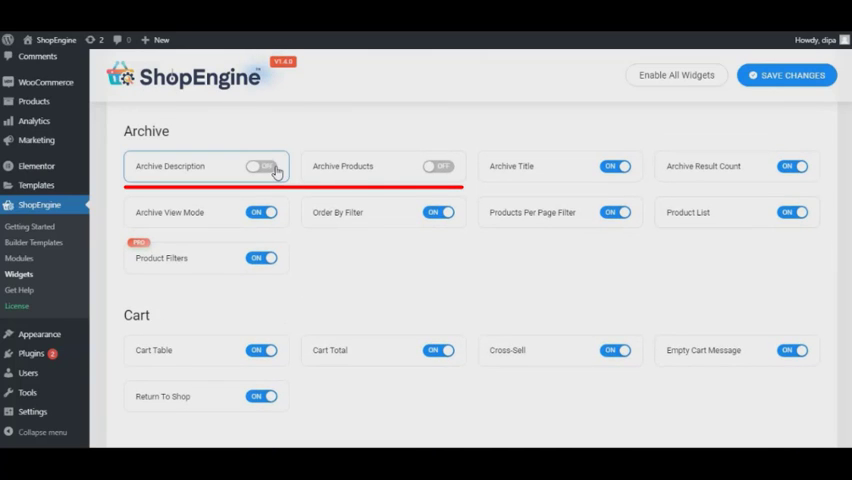
{"action": "left_click", "coordinate": [676, 75]}
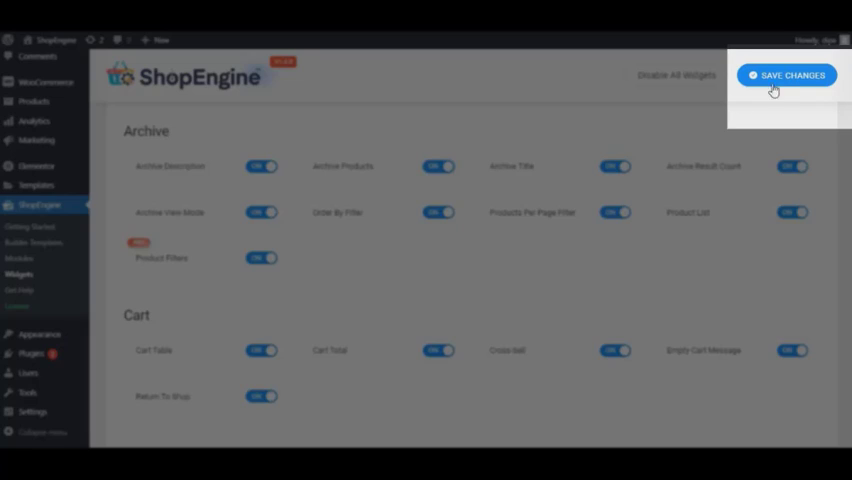
{"action": "left_click", "coordinate": [786, 75]}
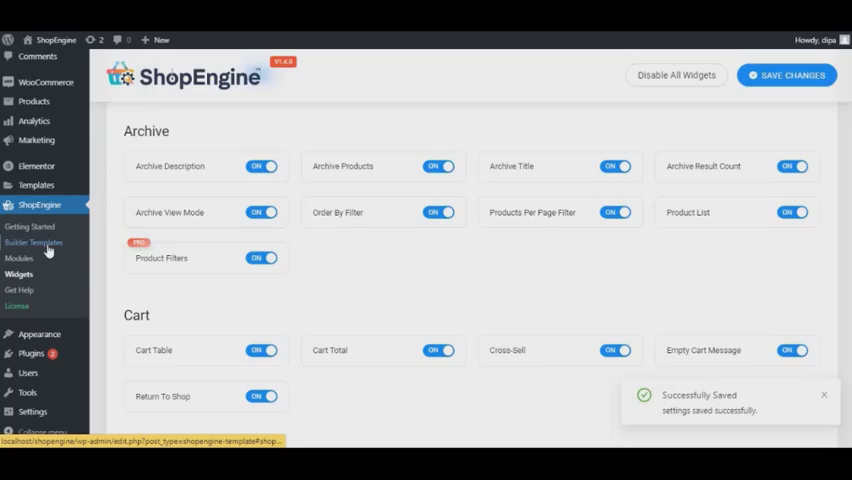
Step: Add a builder template named 'Archive Page' of type Archive, set as default
{"action": "left_click", "coordinate": [34, 242]}
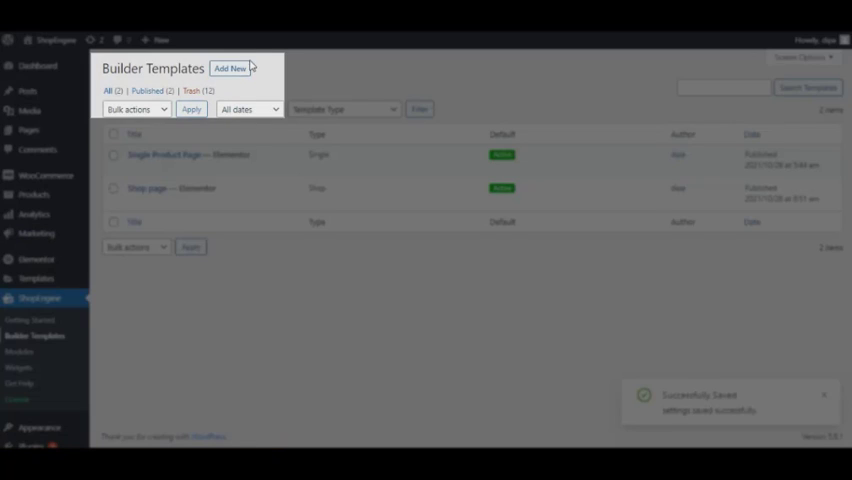
{"action": "left_click", "coordinate": [229, 68]}
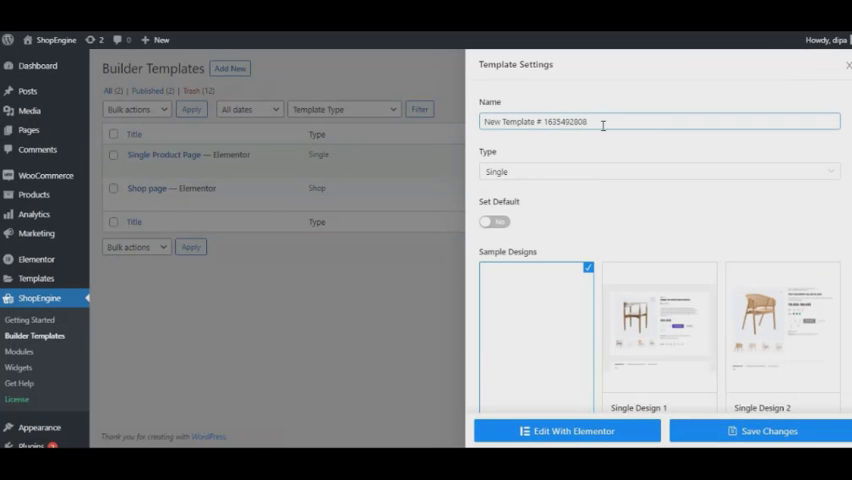
{"action": "type", "text": "A"}
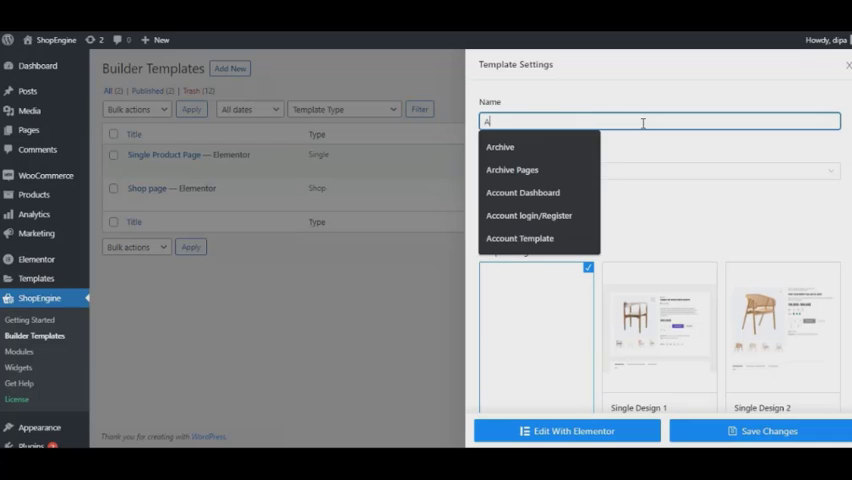
{"action": "left_click", "coordinate": [512, 169]}
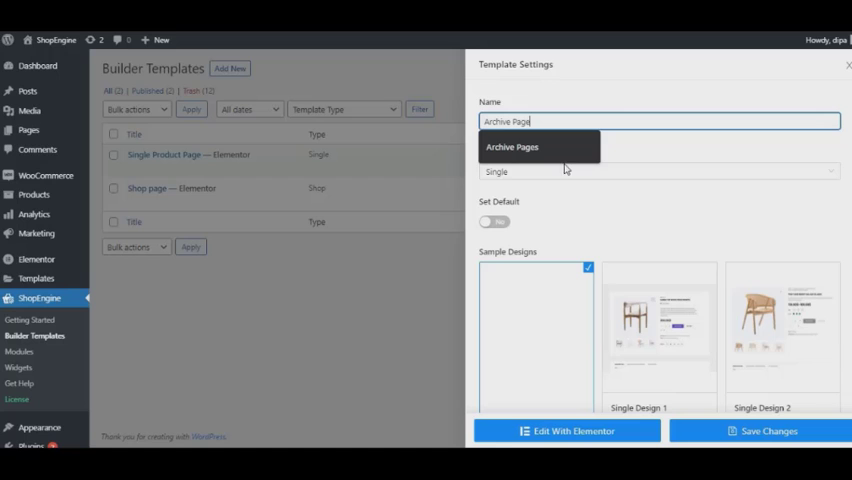
{"action": "left_click", "coordinate": [659, 171]}
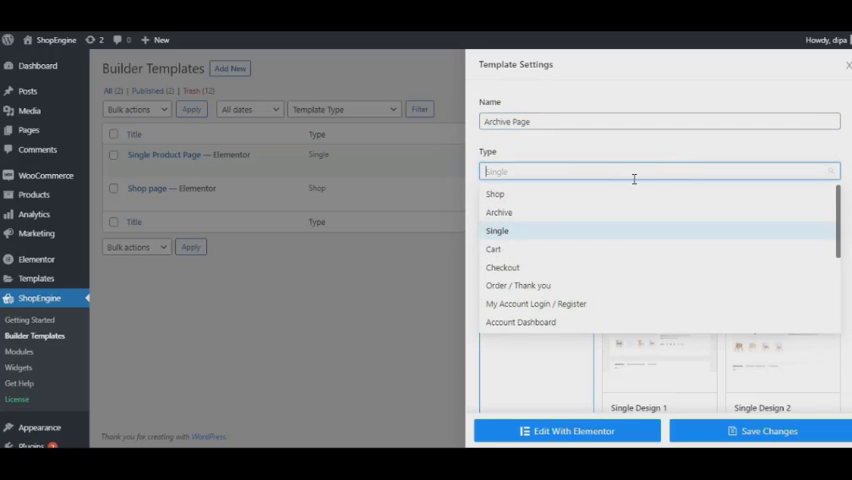
{"action": "left_click", "coordinate": [498, 212]}
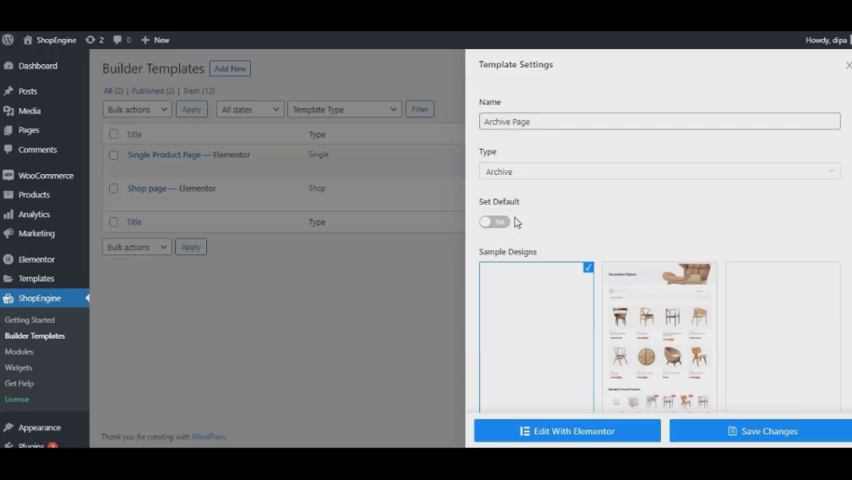
{"action": "left_click", "coordinate": [493, 221]}
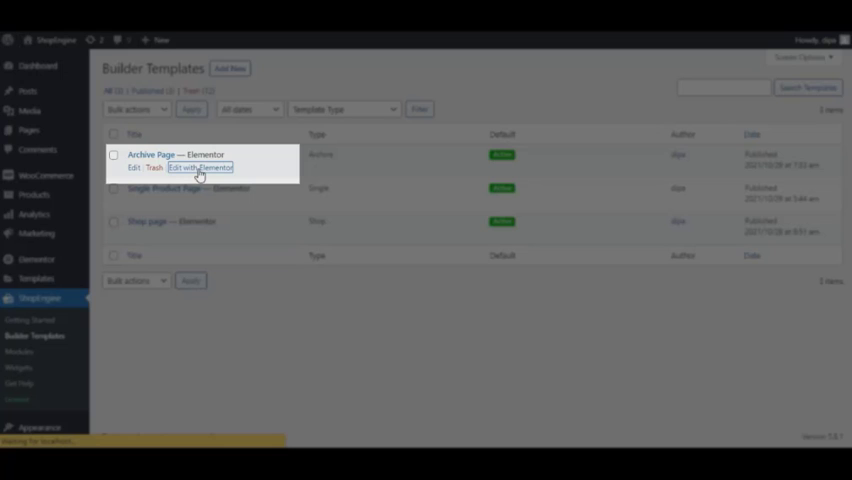
Step: Open Archive Page in Elementor and edit the 8/12/18/24 products-per-page widget
{"action": "left_click", "coordinate": [200, 167]}
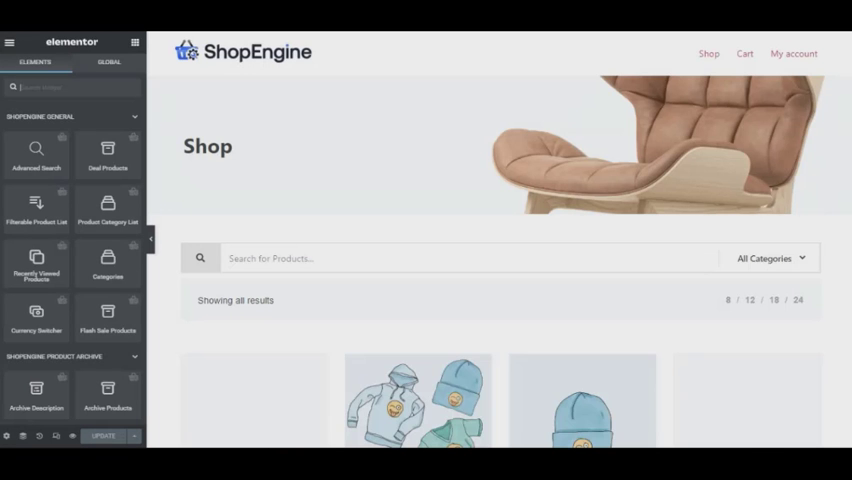
{"action": "scroll", "scroll_direction": "down", "scroll_amount": 3}
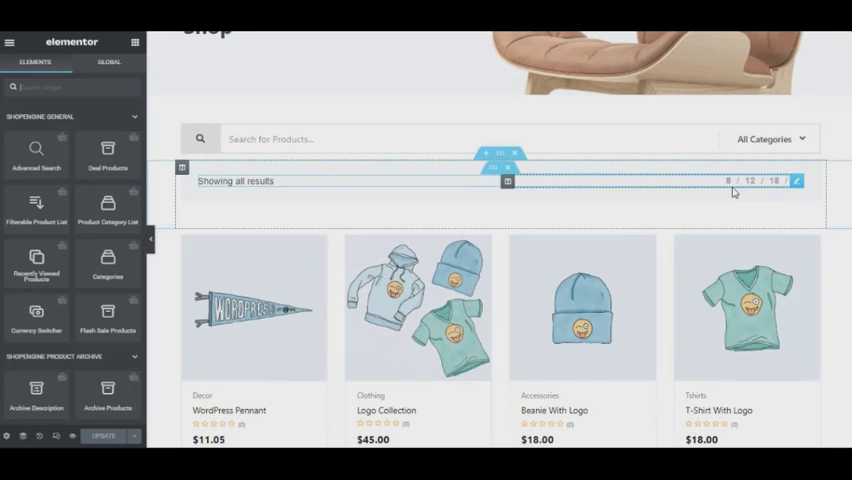
{"action": "left_click", "coordinate": [799, 181]}
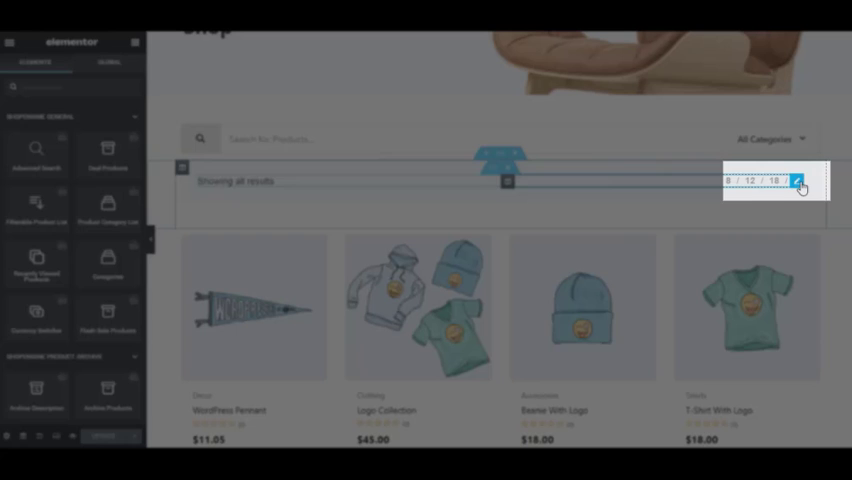
{"action": "left_click", "coordinate": [800, 181]}
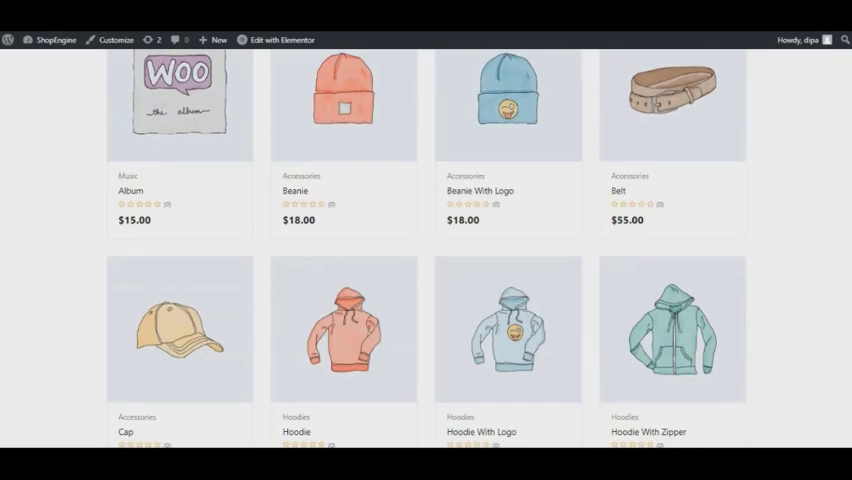
Step: Scroll the shop page showing 1–9 of 17 results and its 9/12/18/24 filter
{"action": "scroll", "scroll_direction": "up", "scroll_amount": 3}
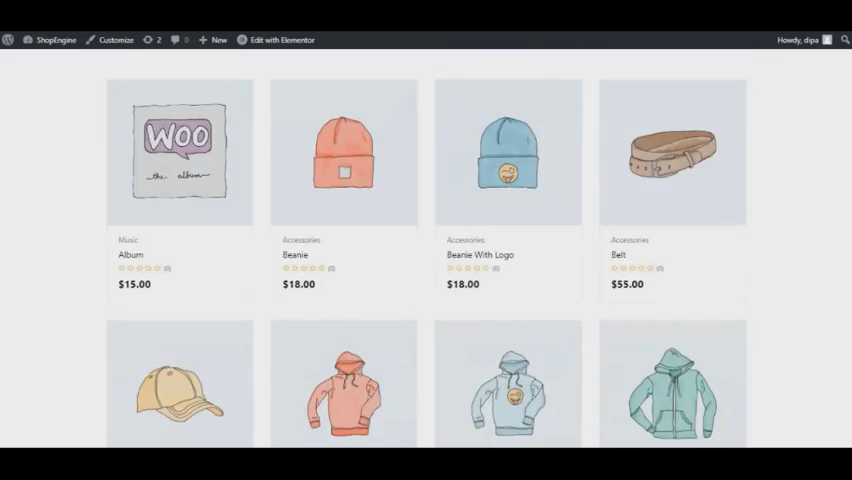
{"action": "scroll", "scroll_direction": "up", "scroll_amount": 3}
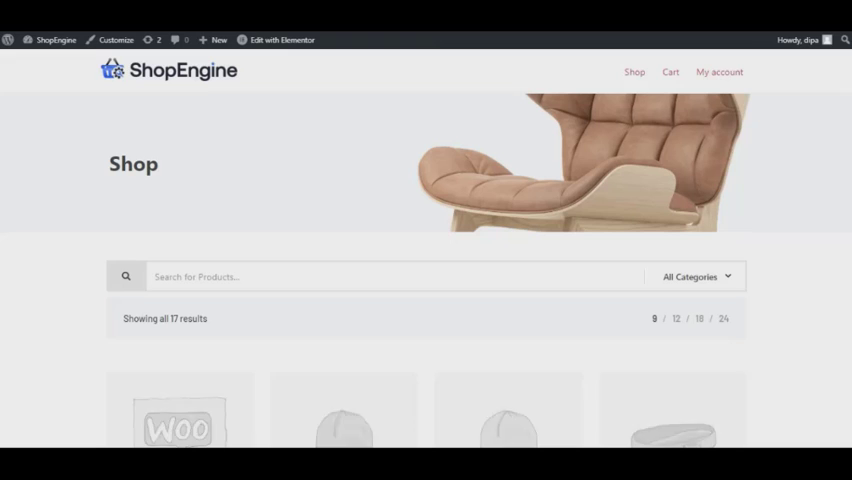
{"action": "scroll", "scroll_direction": "down", "scroll_amount": 3}
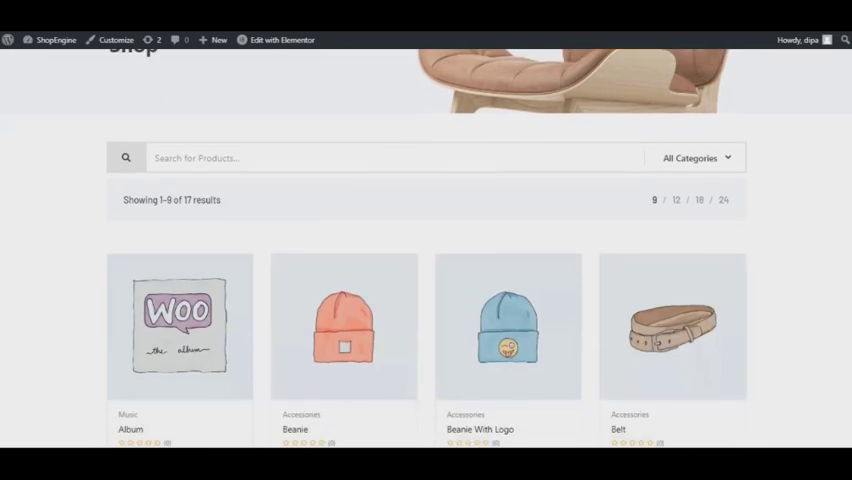
{"action": "scroll", "scroll_direction": "down", "scroll_amount": 3}
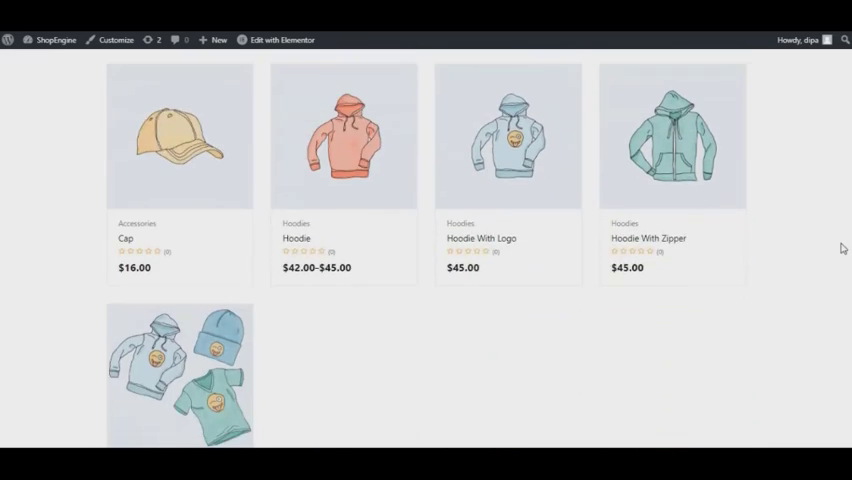
{"action": "scroll", "scroll_direction": "up", "scroll_amount": 3}
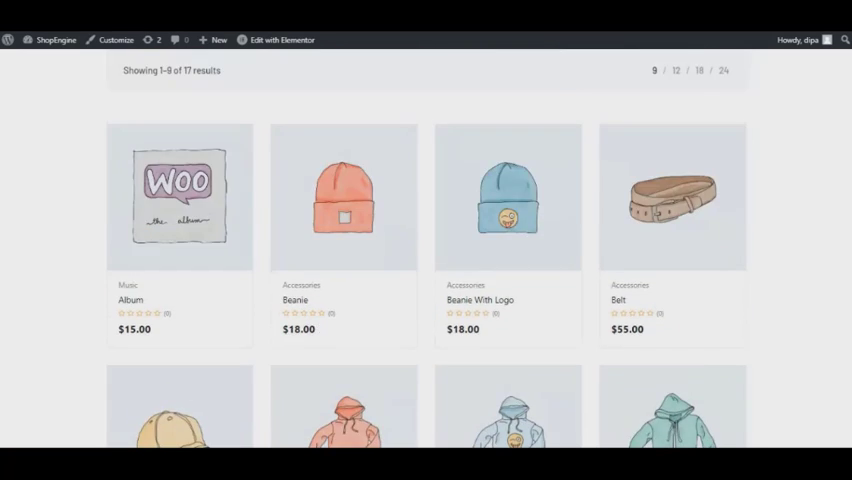
{"action": "scroll", "scroll_direction": "up", "scroll_amount": 3}
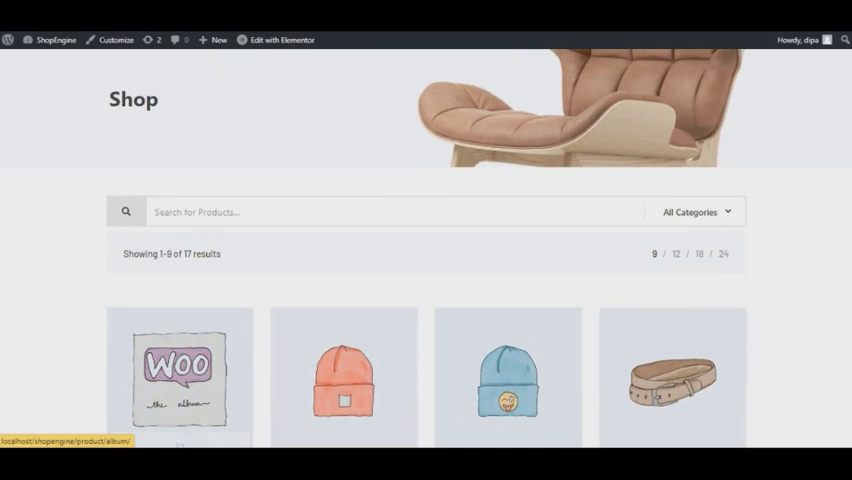